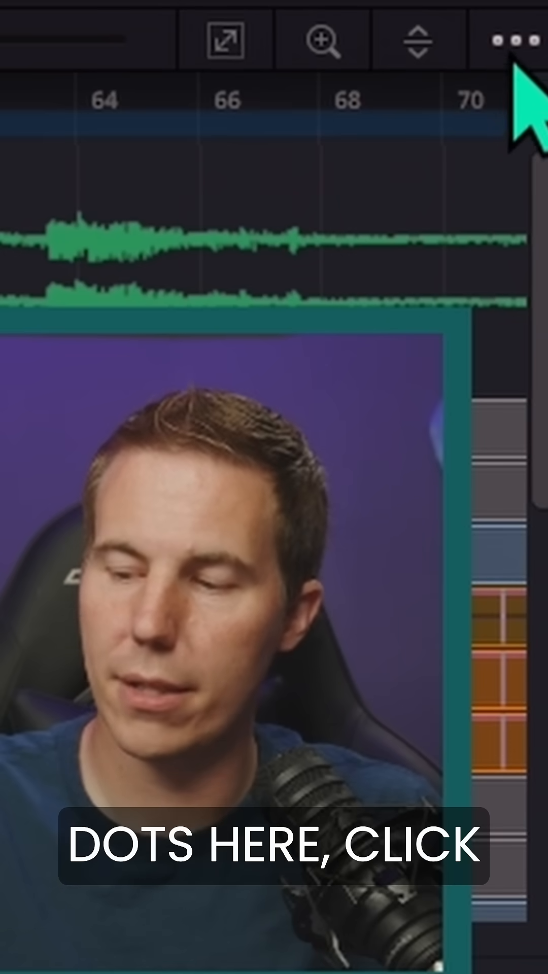
- Select the Gun_Smoke_1_Side clip feeding Merge4 and search the tool picker for Transform
left_click(510, 39)
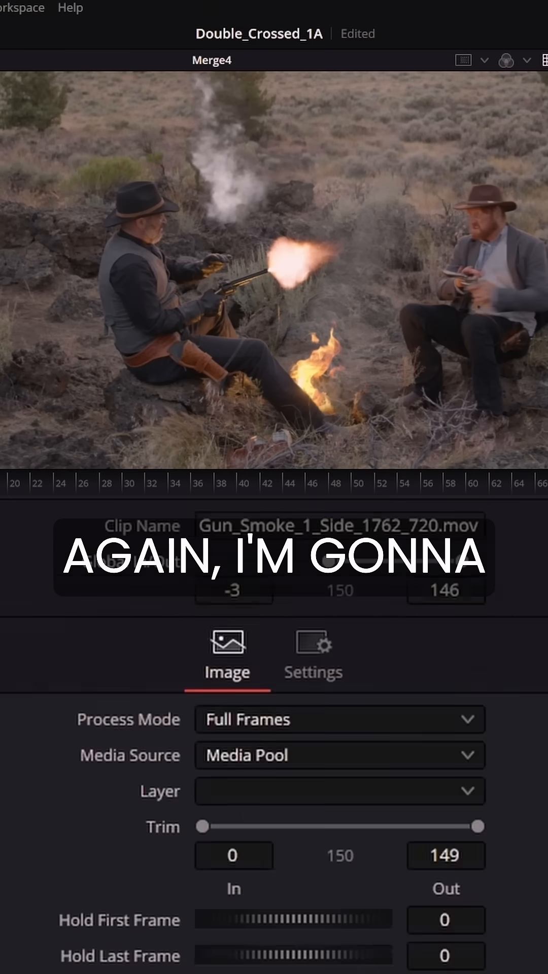
left_click(339, 796)
type("x")
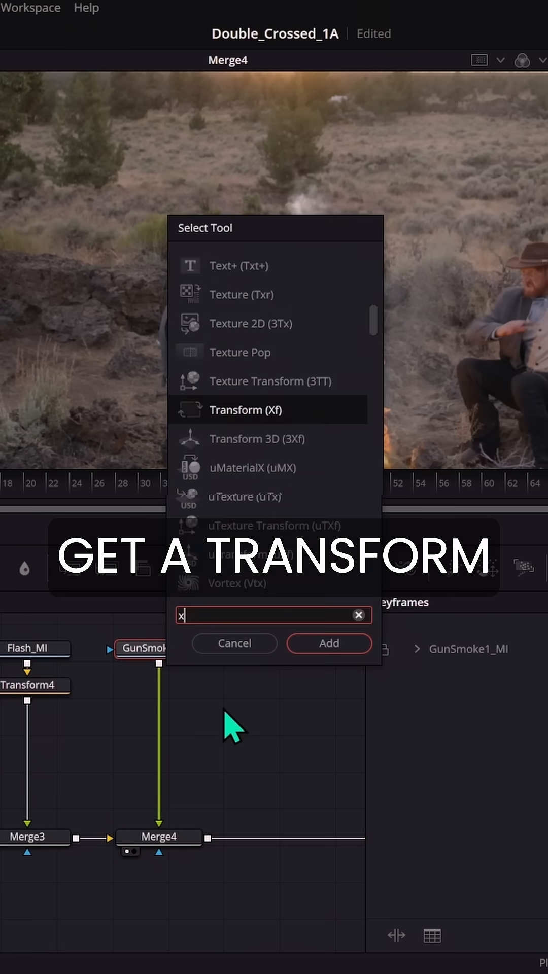
- Insert Transform5 between GunSmoke1_MI and Merge4 from the Select Tool dialog
left_click(327, 643)
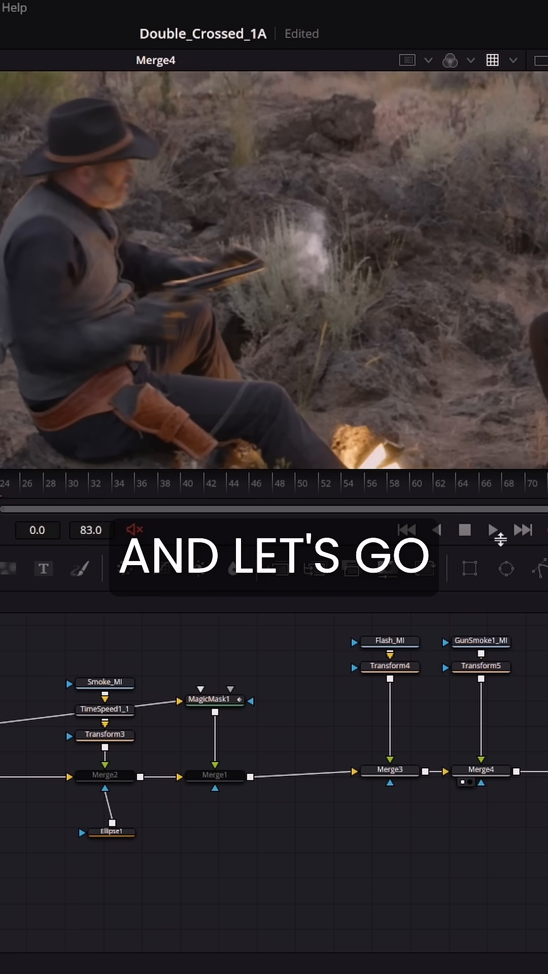
left_click(486, 530)
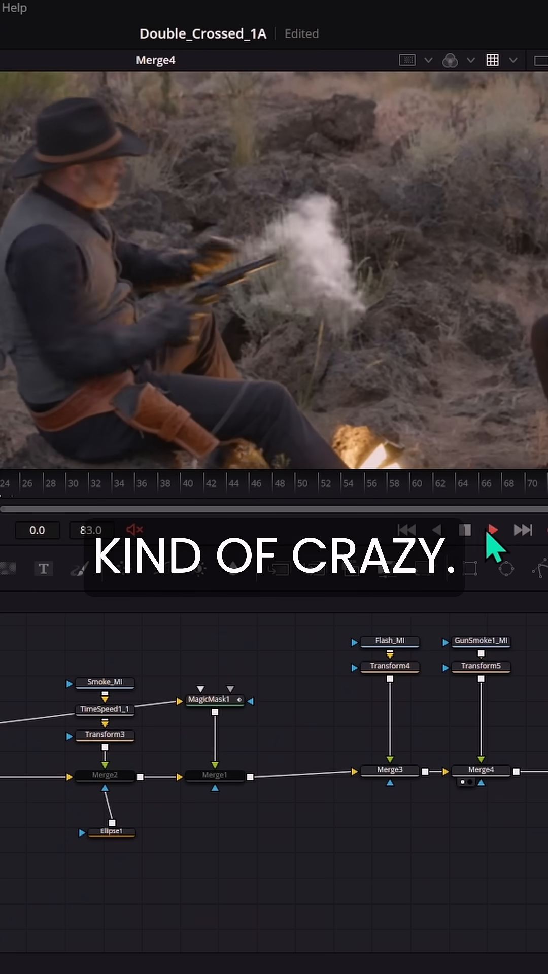
left_click(492, 530)
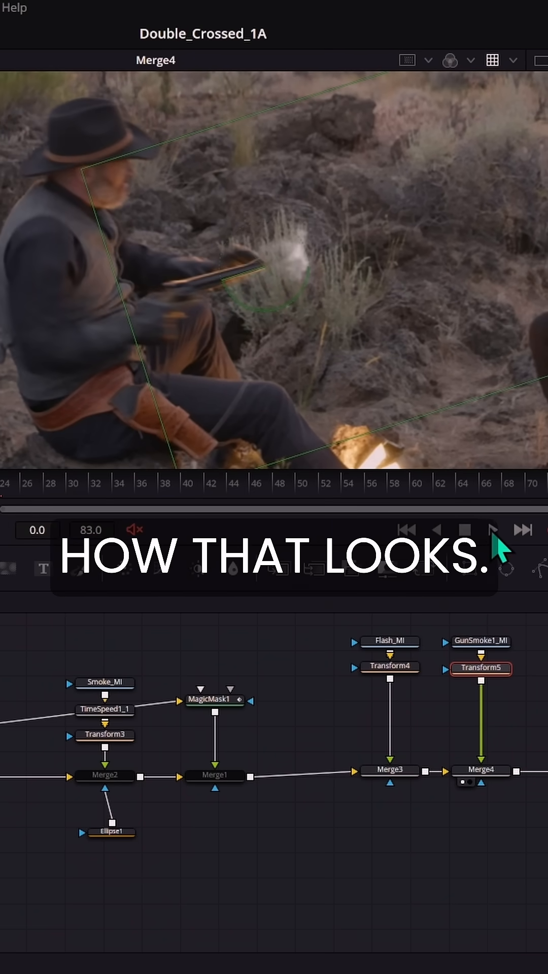
- Play the shot to review the smoke billowing from the revolver barrel
left_click(493, 530)
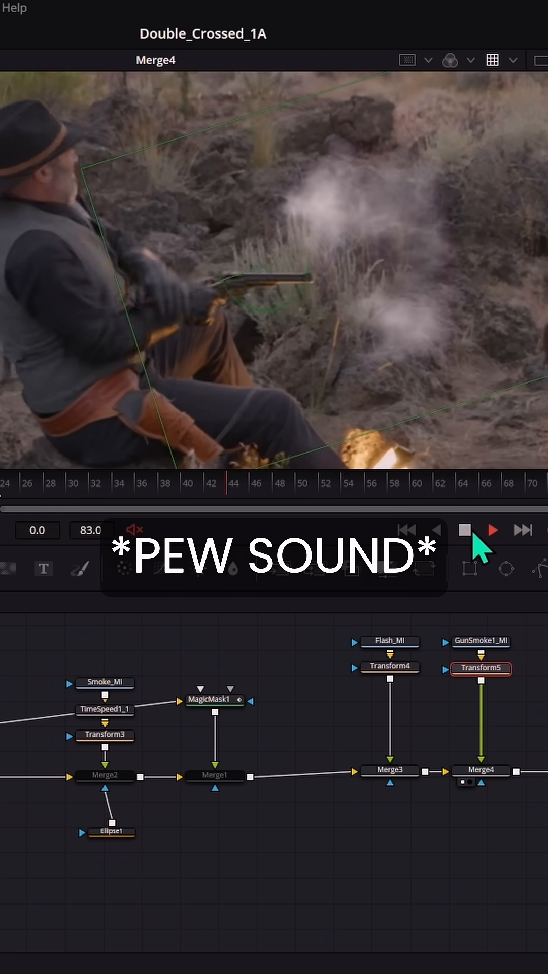